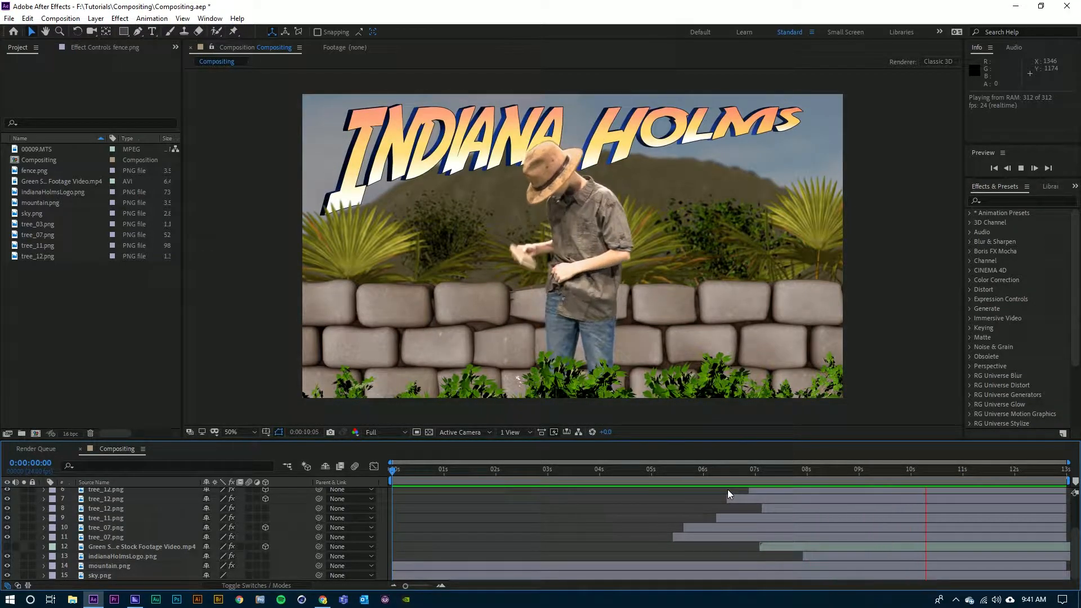
# - Halt the Compositing RAM preview at about nine seconds in
pyautogui.click(963, 469)
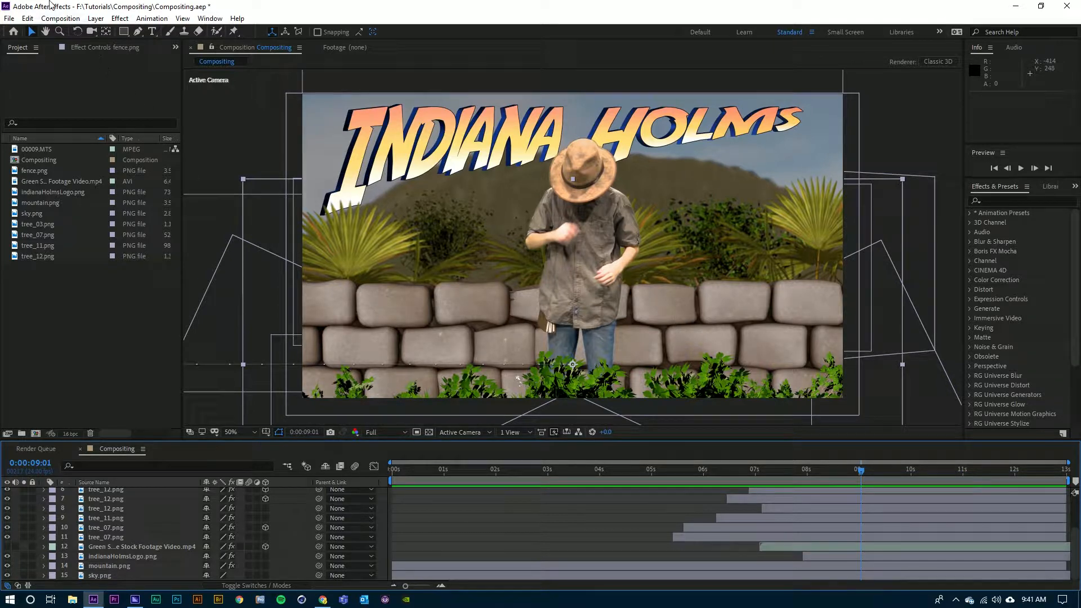
# - Add the Compositing composition to the Adobe Media Encoder queue
pyautogui.click(60, 20)
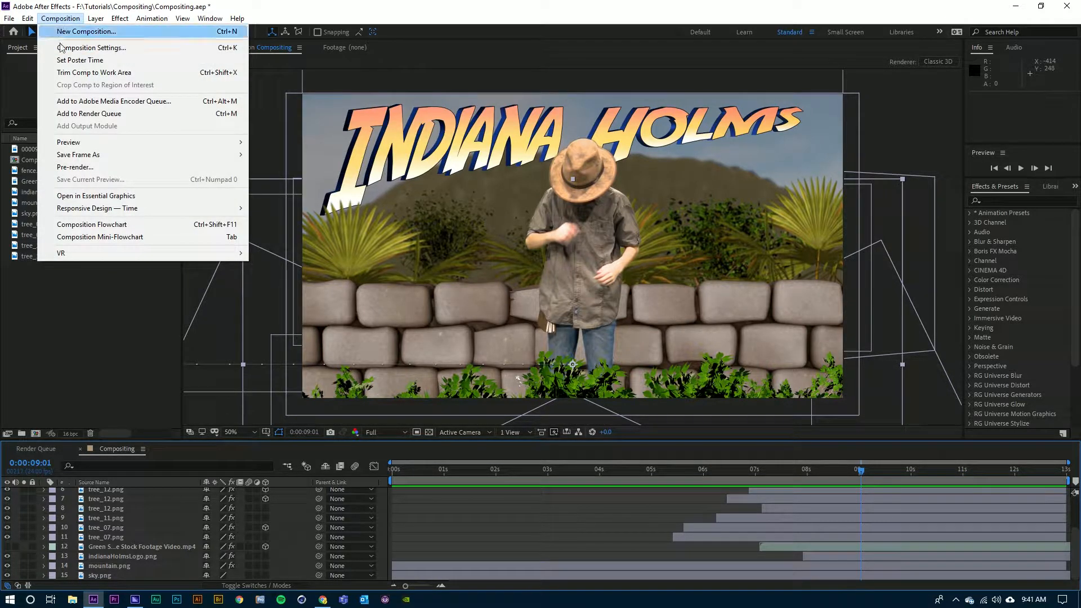
pyautogui.moveTo(113, 102)
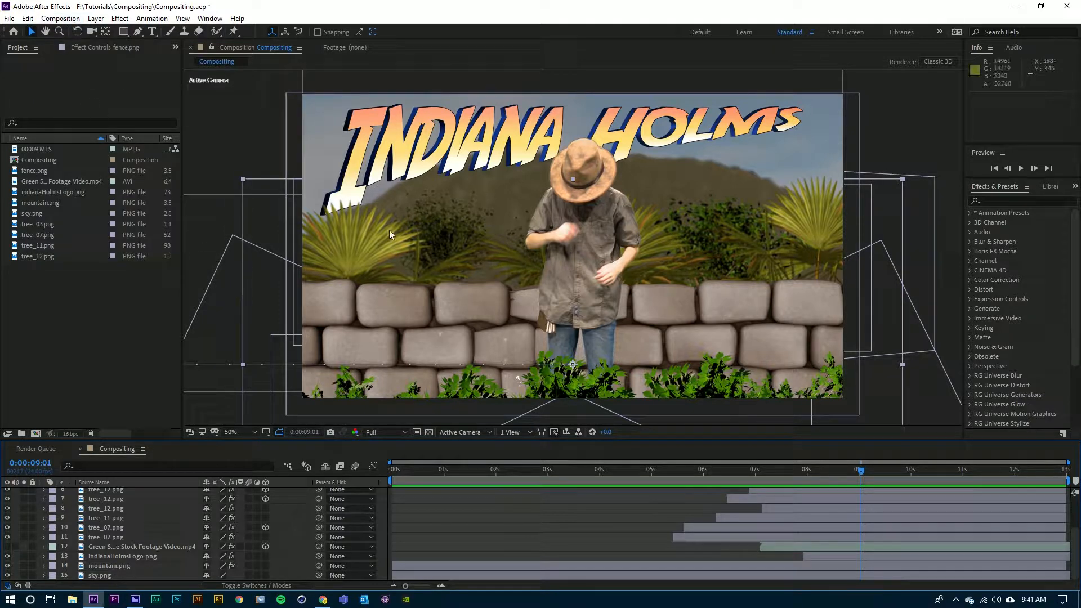
pyautogui.moveTo(618, 238)
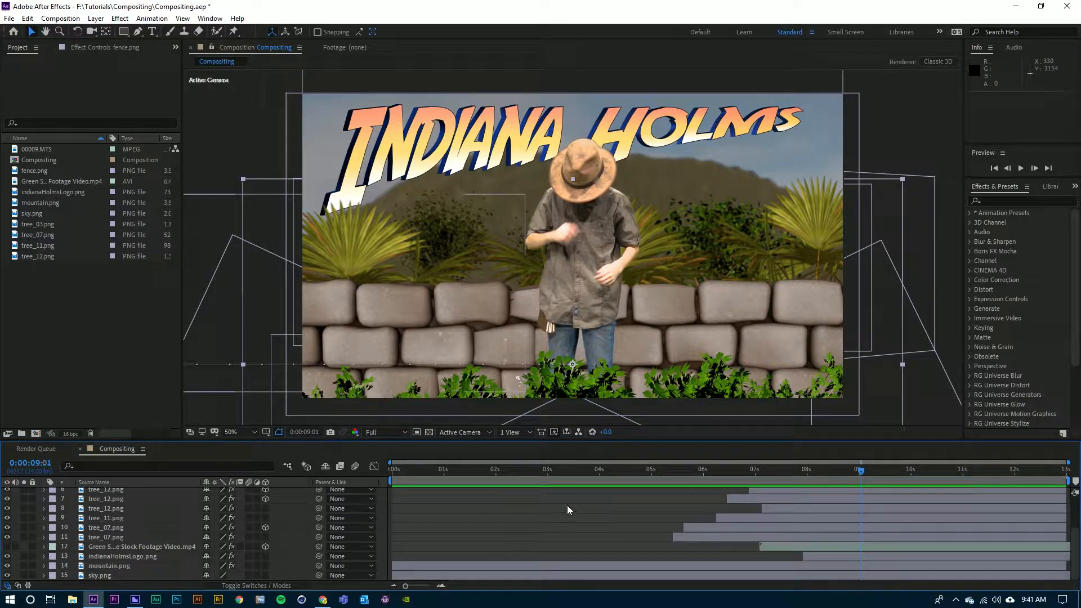
pyautogui.moveTo(585, 480)
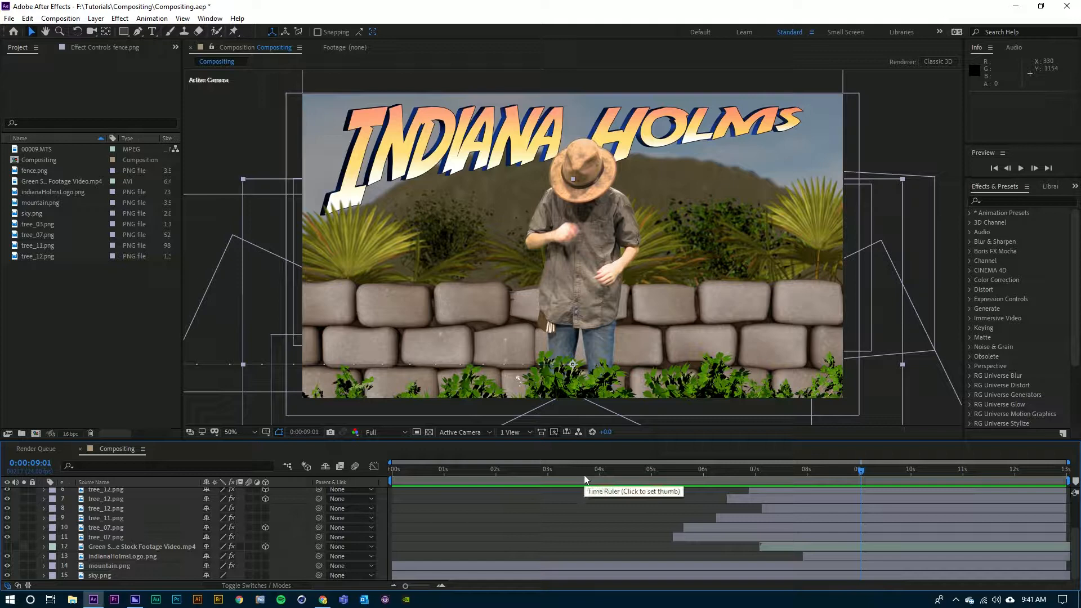
pyautogui.moveTo(609, 419)
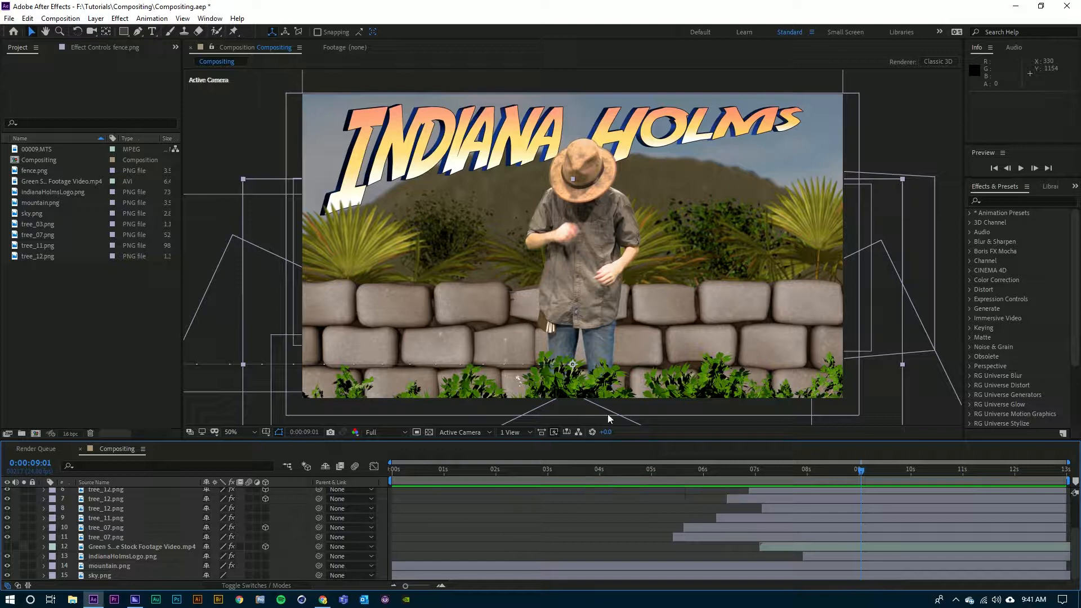
pyautogui.moveTo(604, 308)
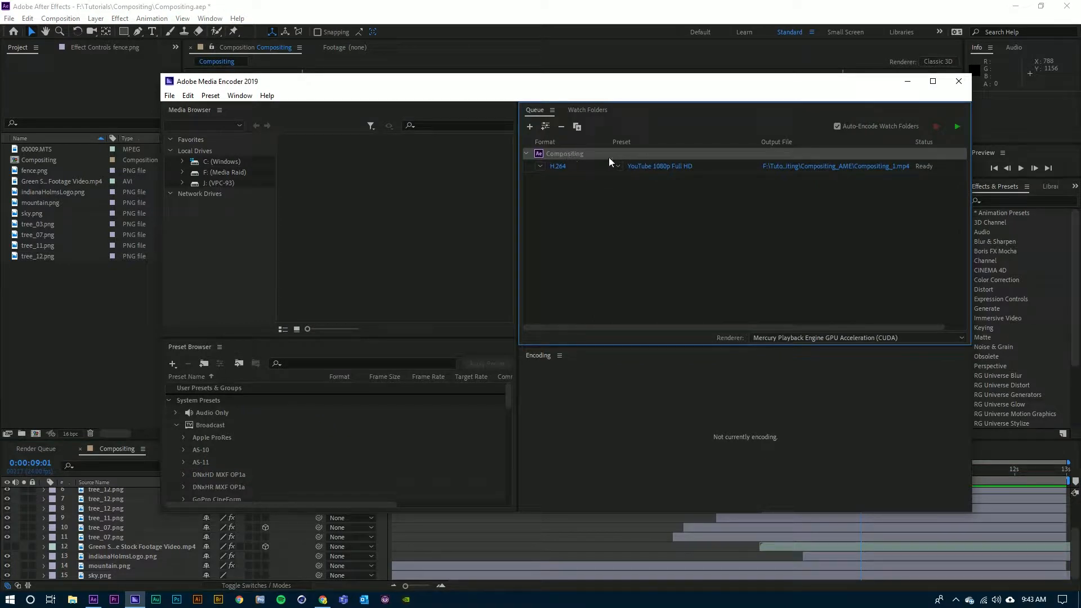
pyautogui.moveTo(551, 180)
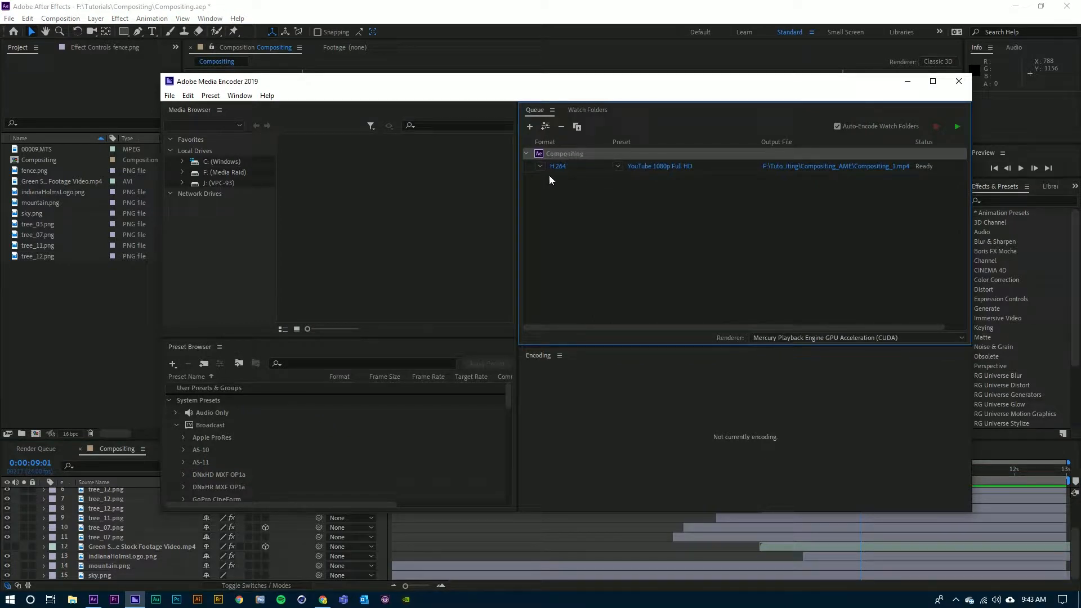
# - Set the queued job's format to H.264 with the YouTube 1080p Full HD preset
pyautogui.click(581, 165)
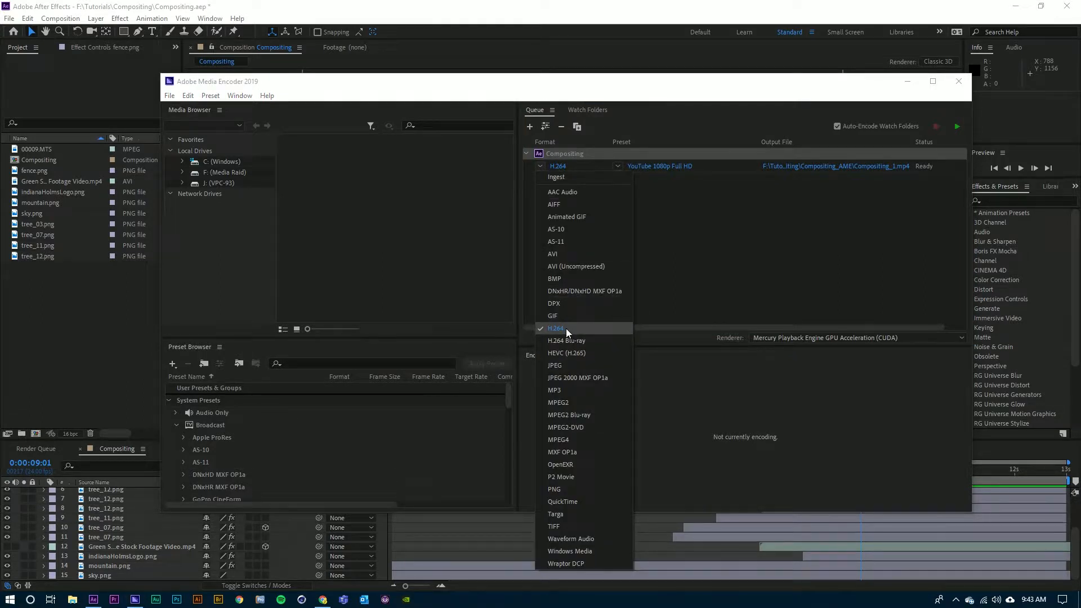
pyautogui.click(555, 328)
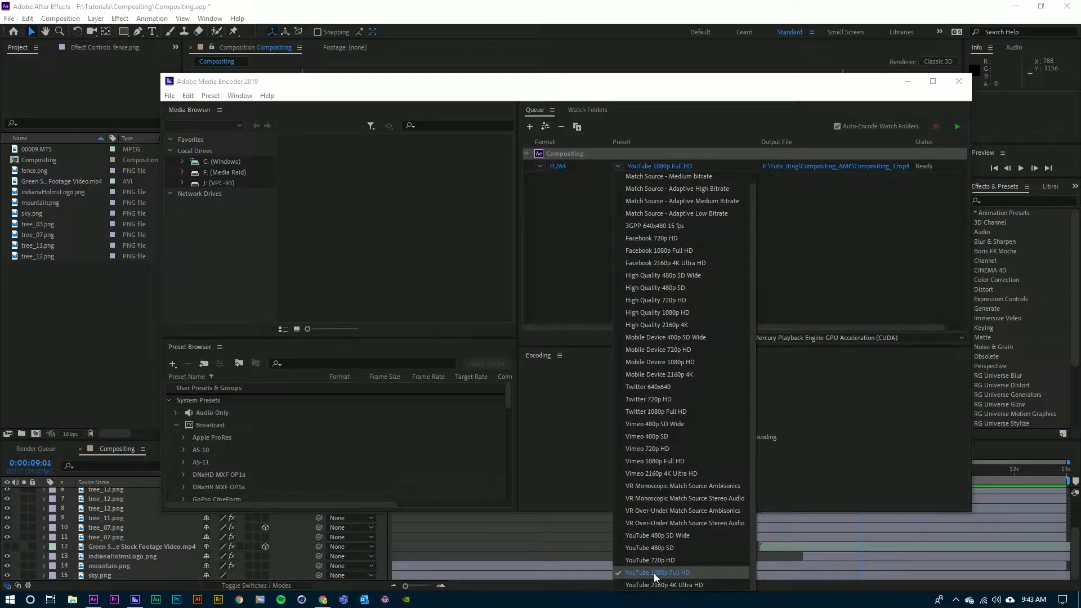
pyautogui.click(656, 571)
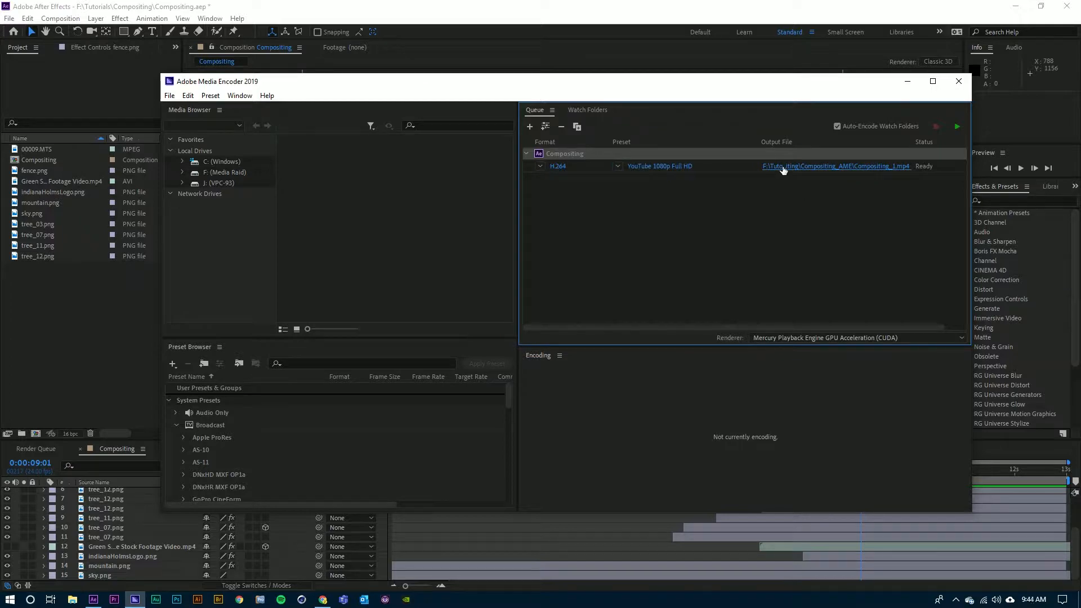
# - Set the output file to indianaHolms.mp4 on the Desktop
pyautogui.click(834, 165)
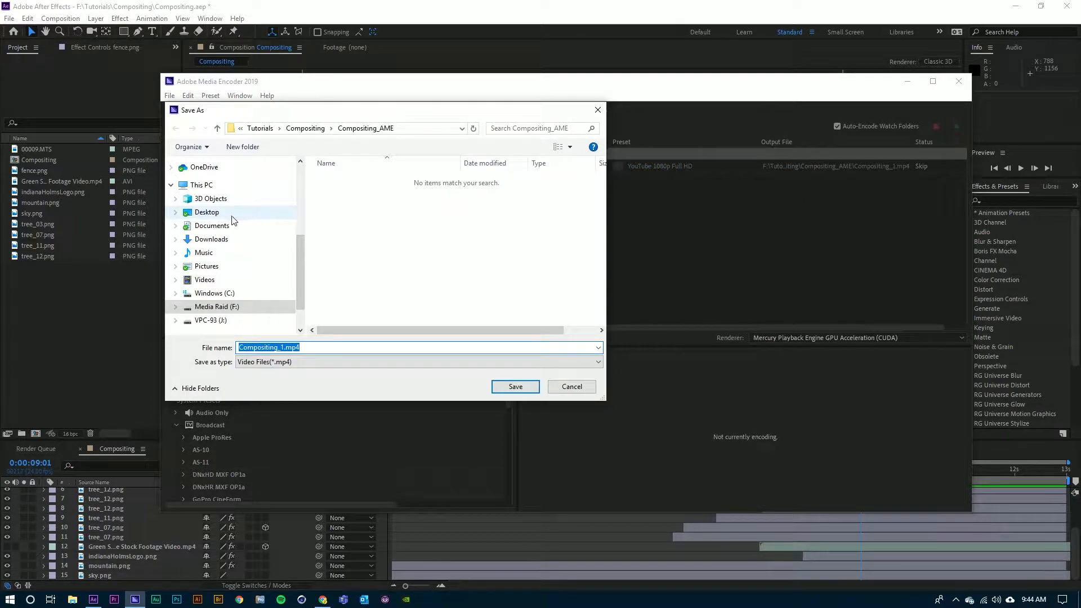
pyautogui.click(206, 212)
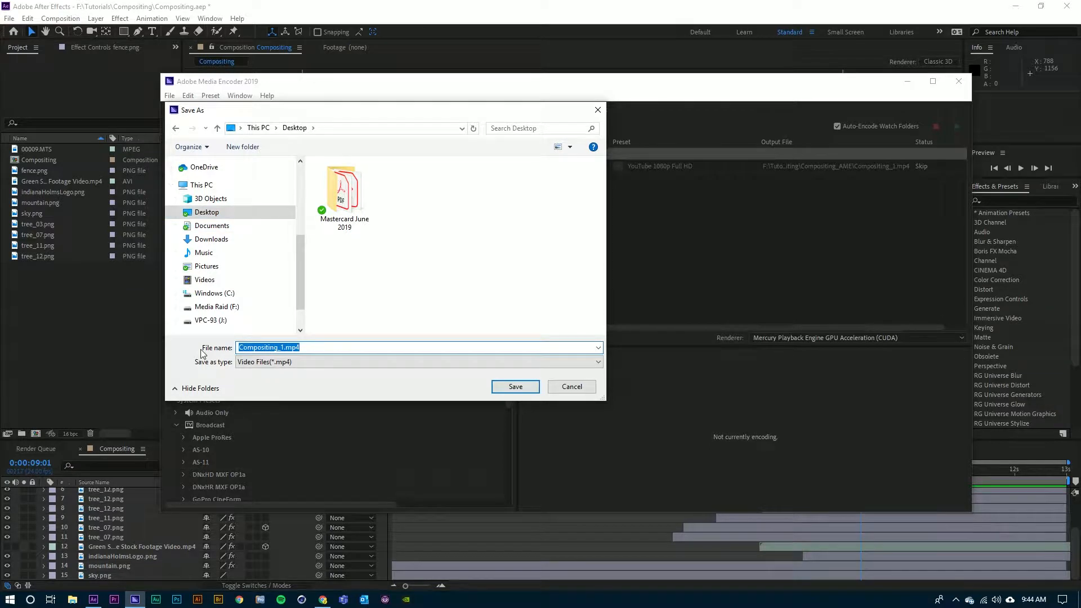
pyautogui.write('indiana')
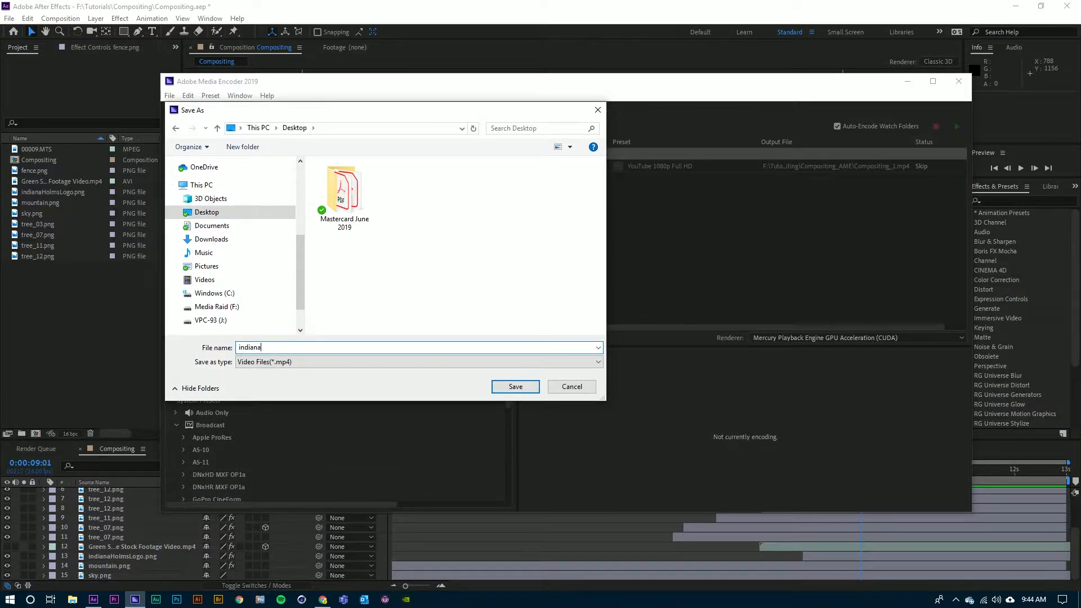
pyautogui.write('Holms')
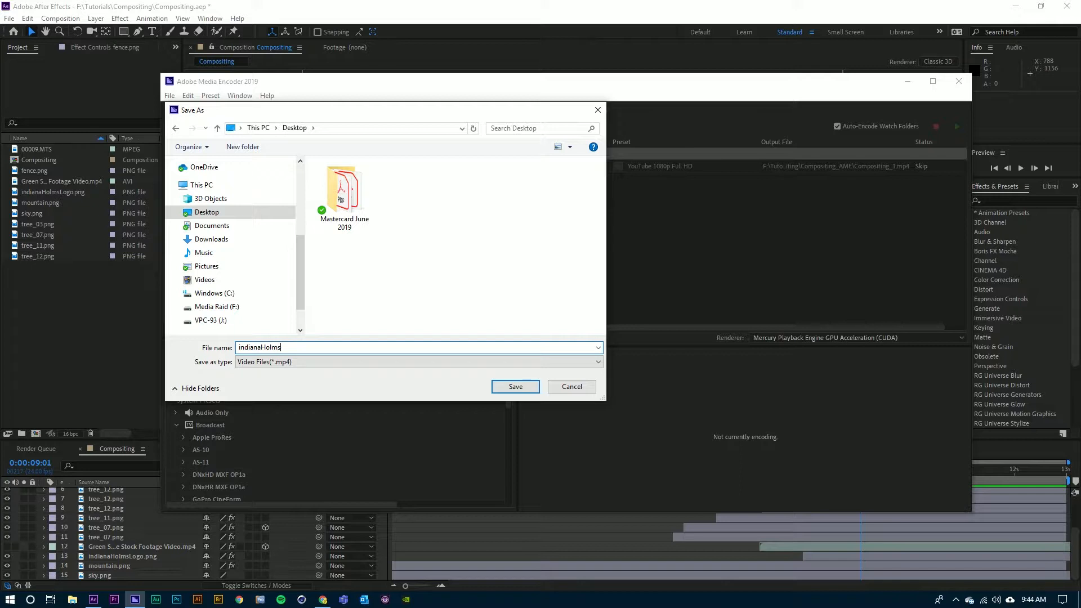
pyautogui.click(515, 386)
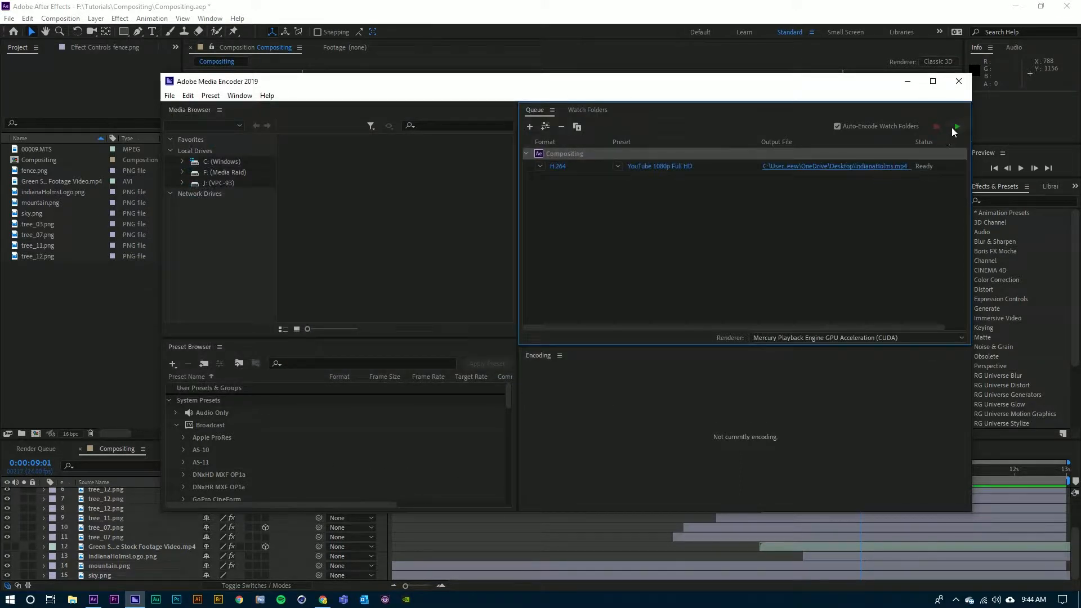
pyautogui.moveTo(957, 127)
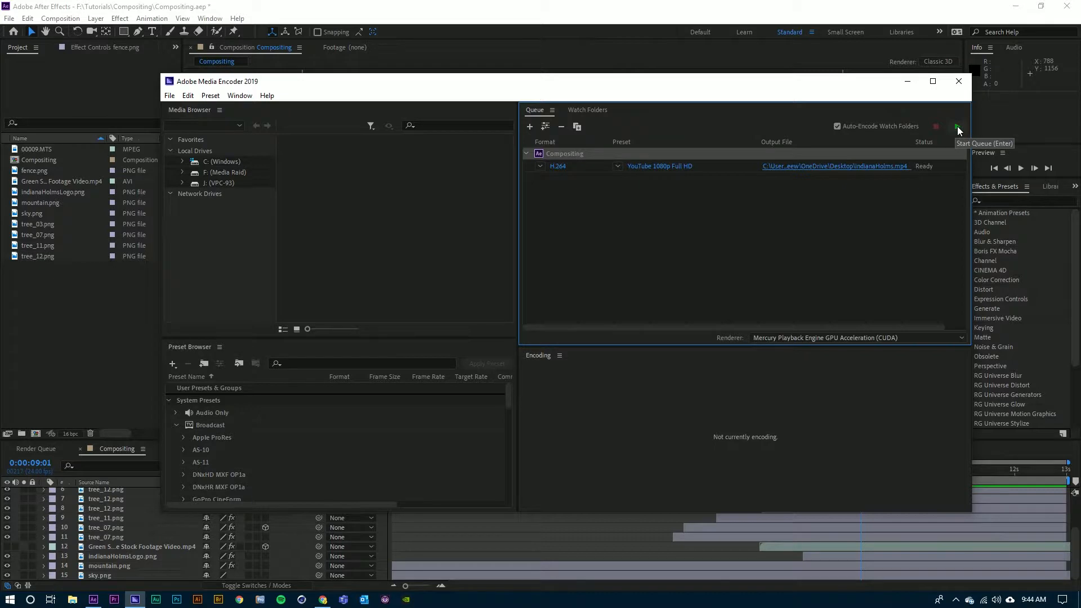
# - Start the queue render, then play the finished indianaHolms.mp4 from the Desktop
pyautogui.click(957, 126)
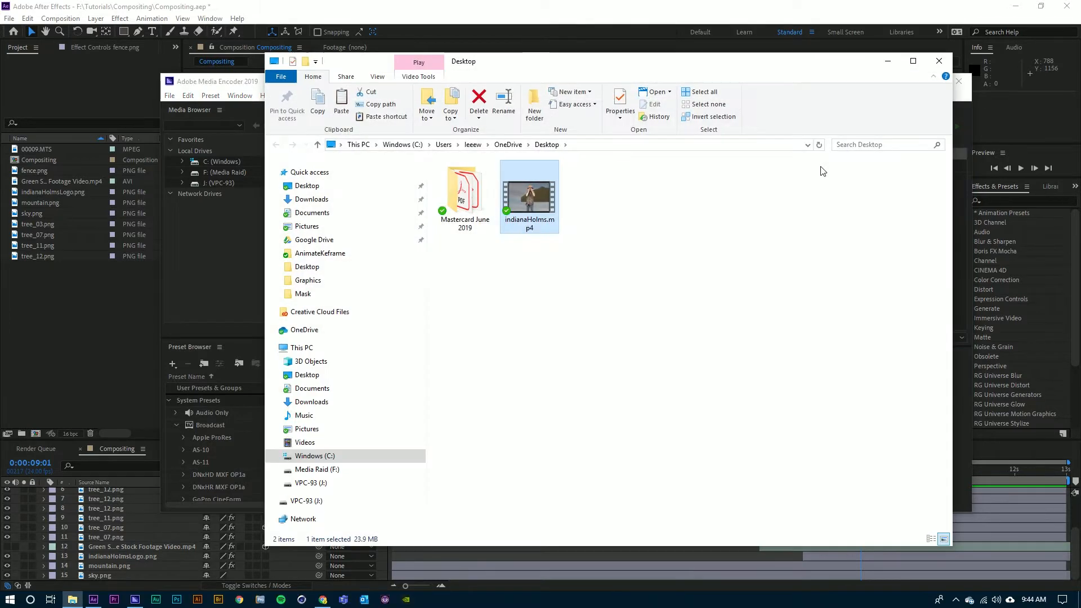
pyautogui.moveTo(529, 205)
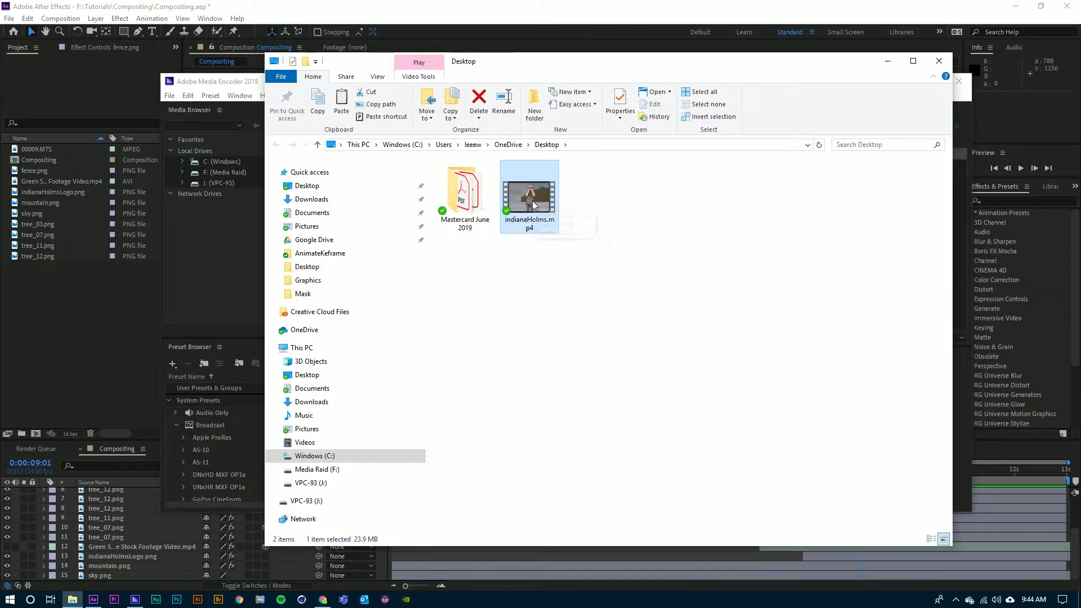
pyautogui.moveTo(529, 204)
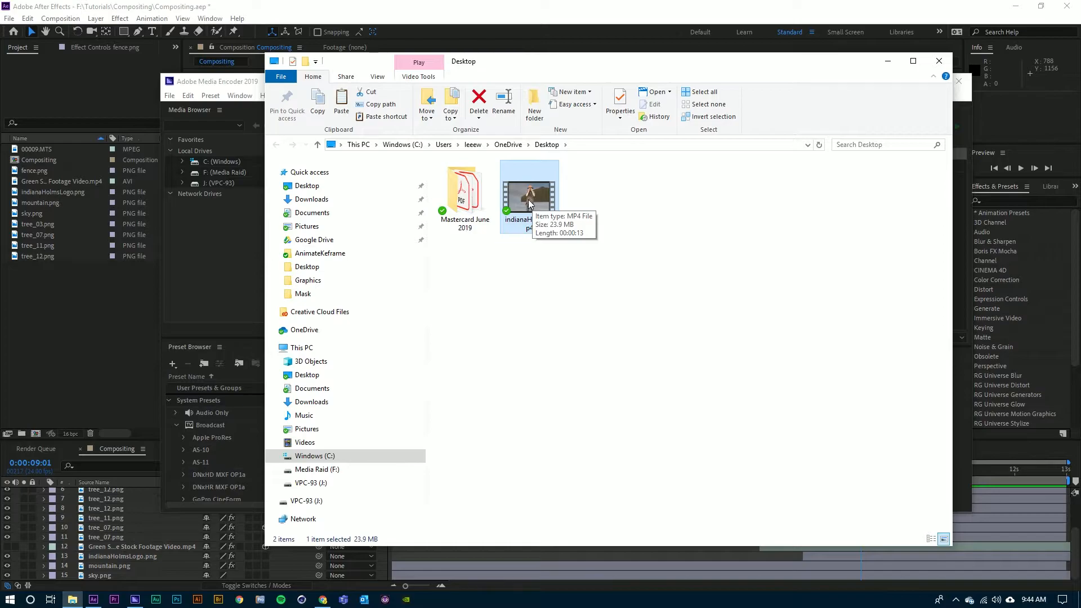
pyautogui.doubleClick(529, 196)
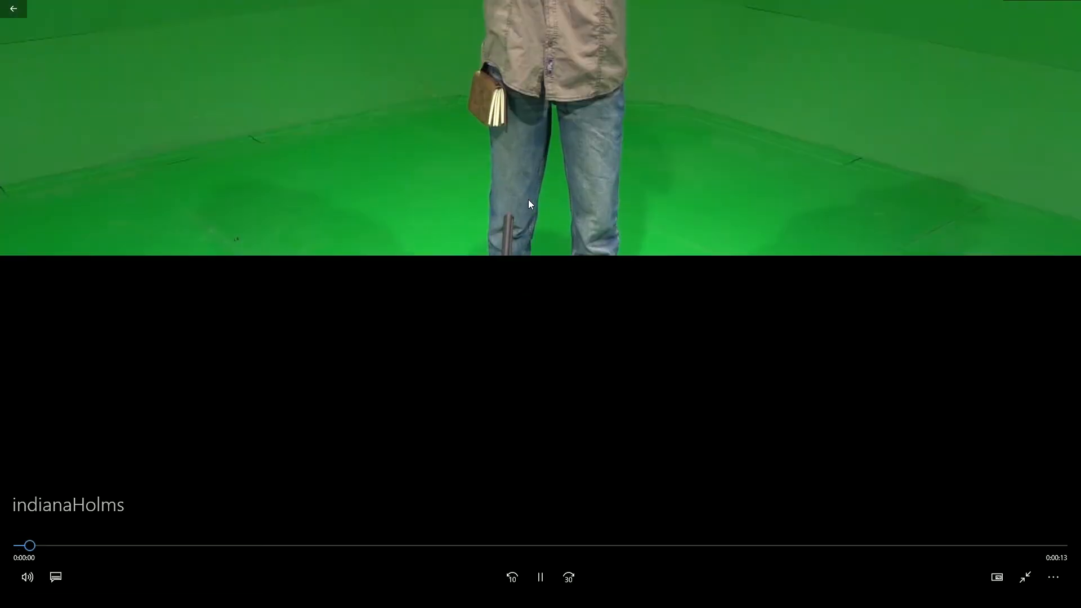